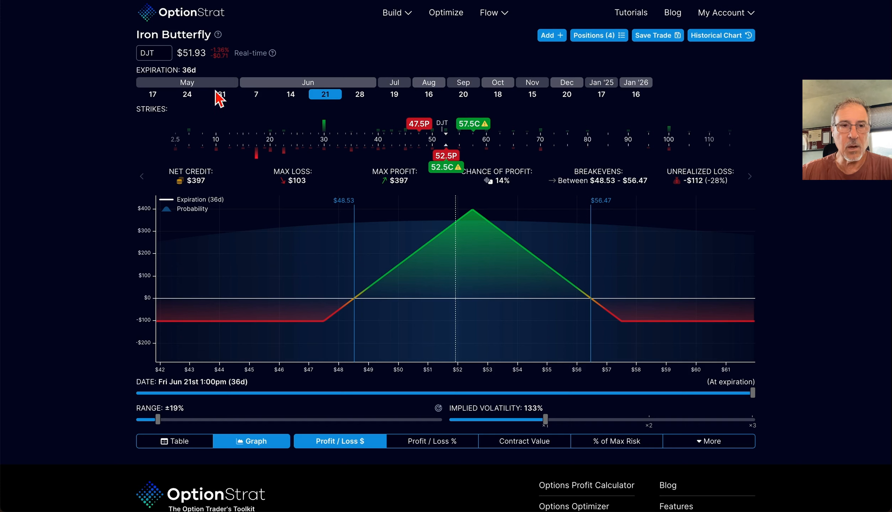
mouse_move(191, 91)
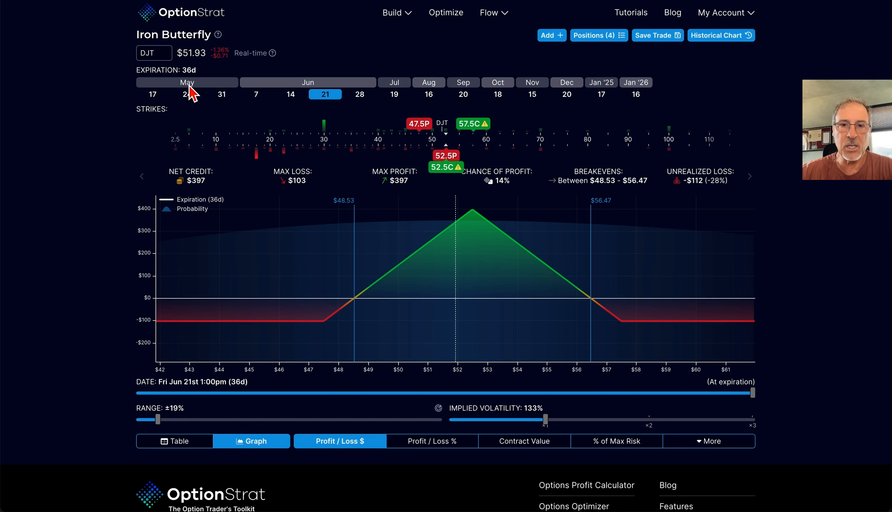
mouse_move(296, 102)
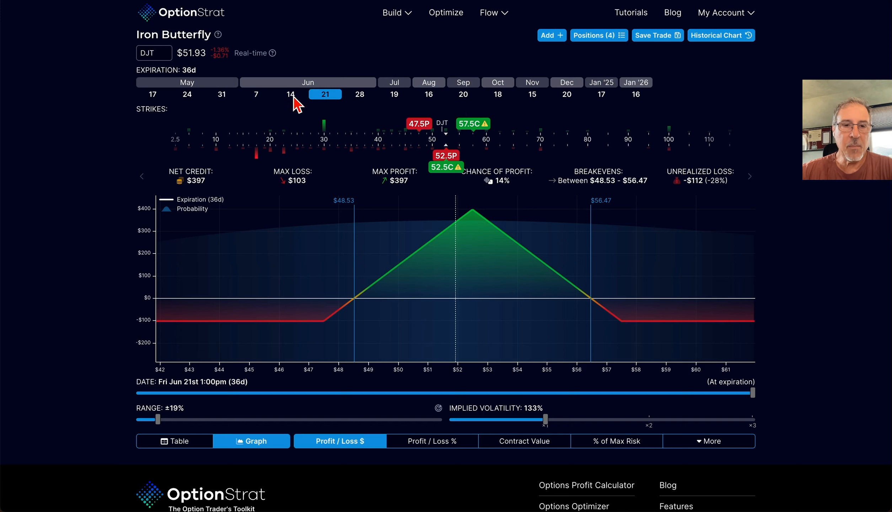
Preview the butterfly across May 31, June 7, June 14 and June 28 expirations, settling on June 21.
left_click(290, 95)
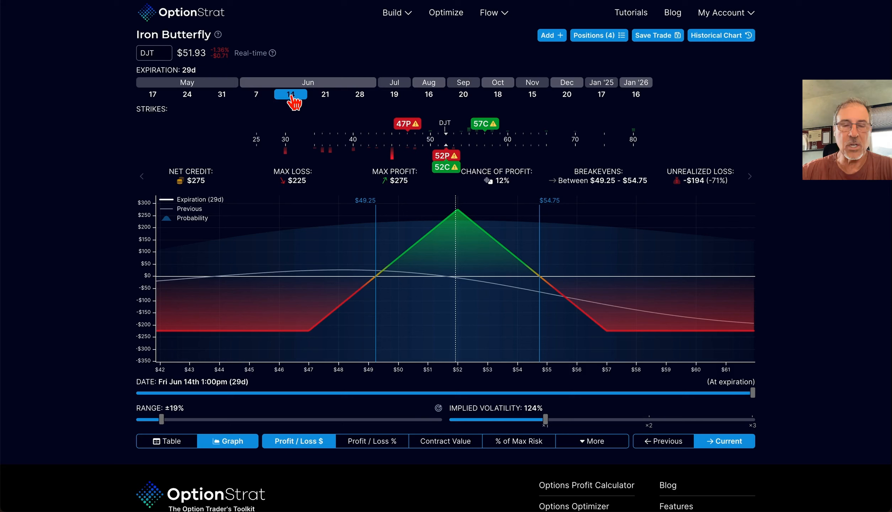
left_click(255, 94)
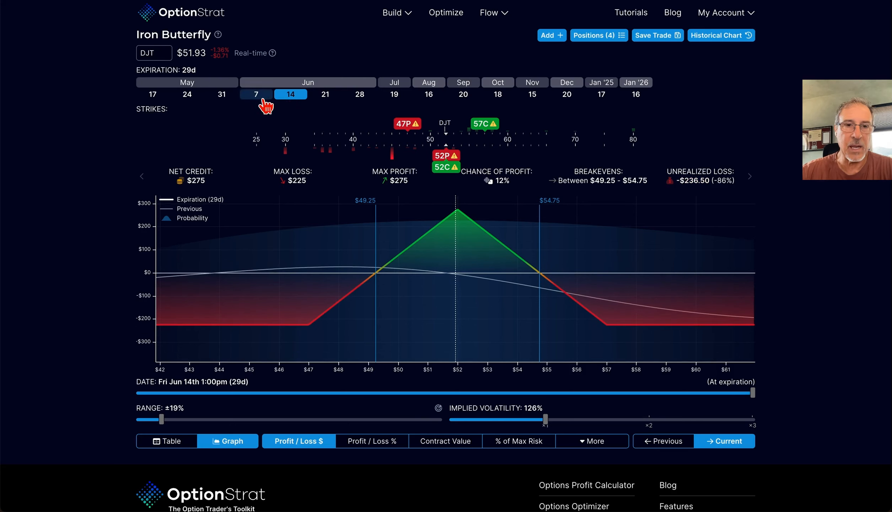
left_click(221, 94)
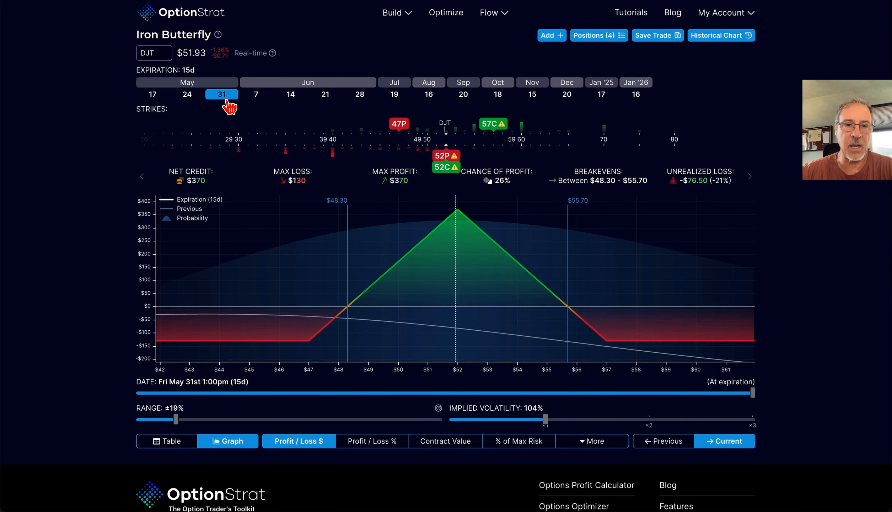
left_click(325, 93)
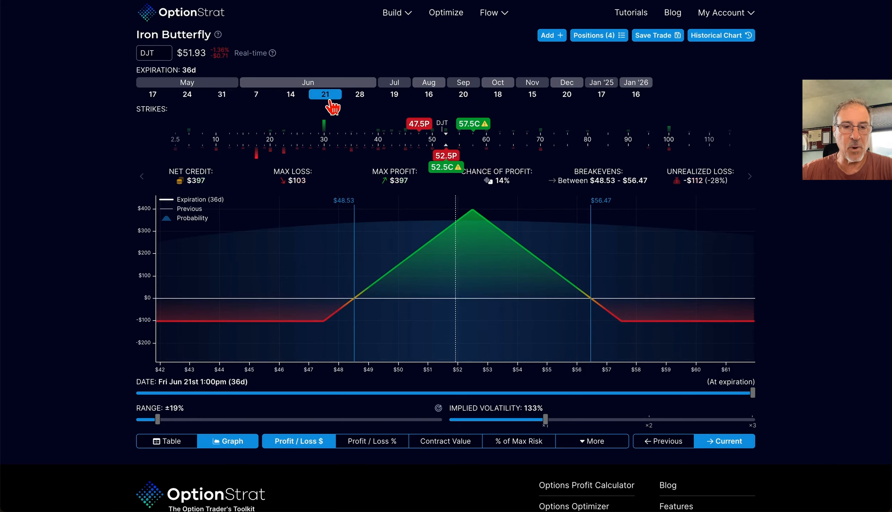
left_click(360, 94)
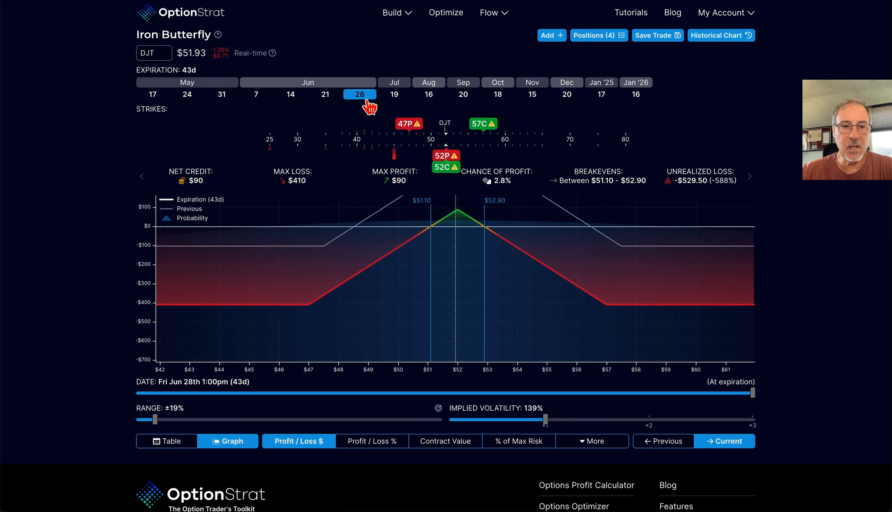
left_click(325, 94)
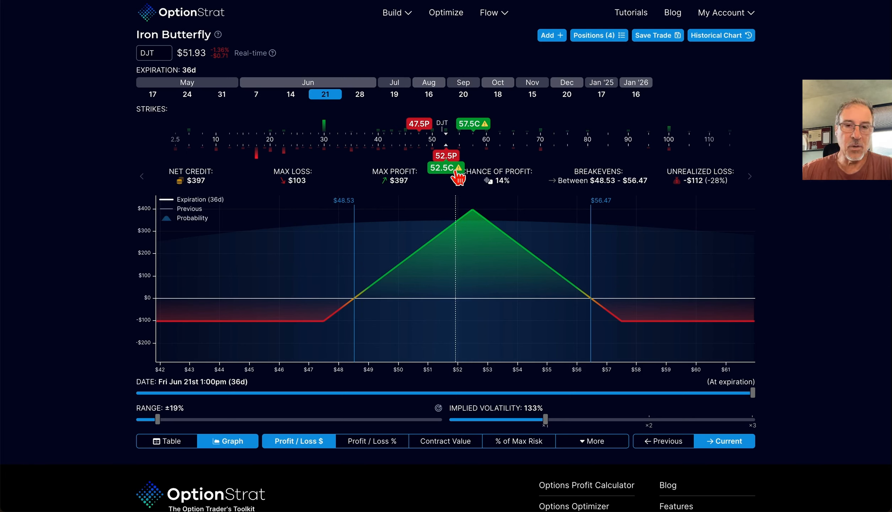
mouse_move(414, 233)
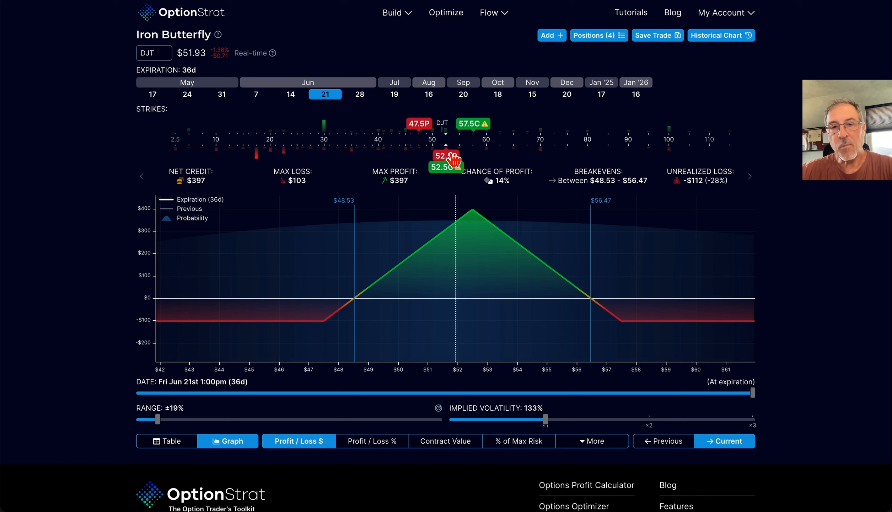
Review the short 52.5 put leg's $13.10 quote and greeks.
left_click(446, 167)
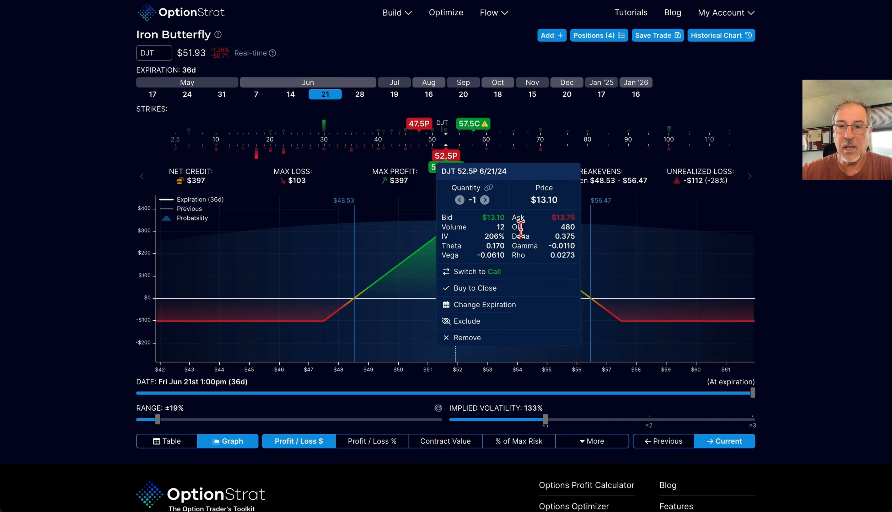
mouse_move(574, 230)
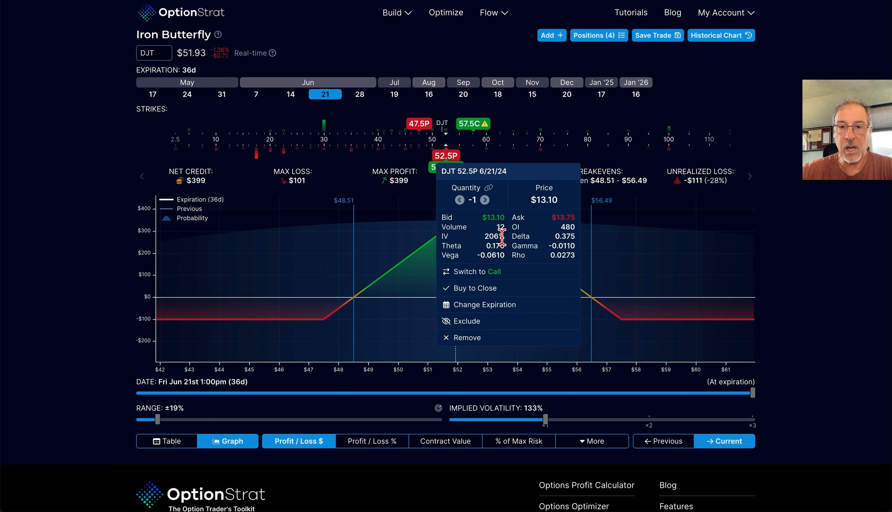
mouse_move(498, 240)
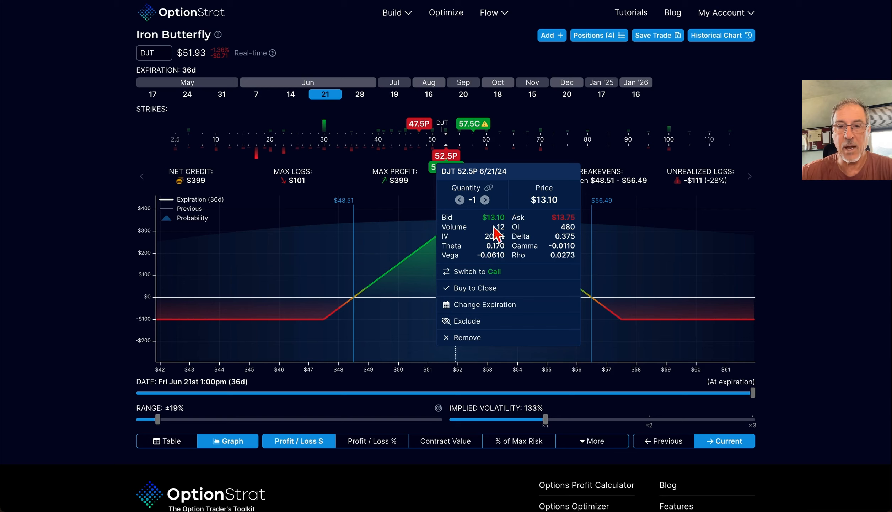
mouse_move(547, 235)
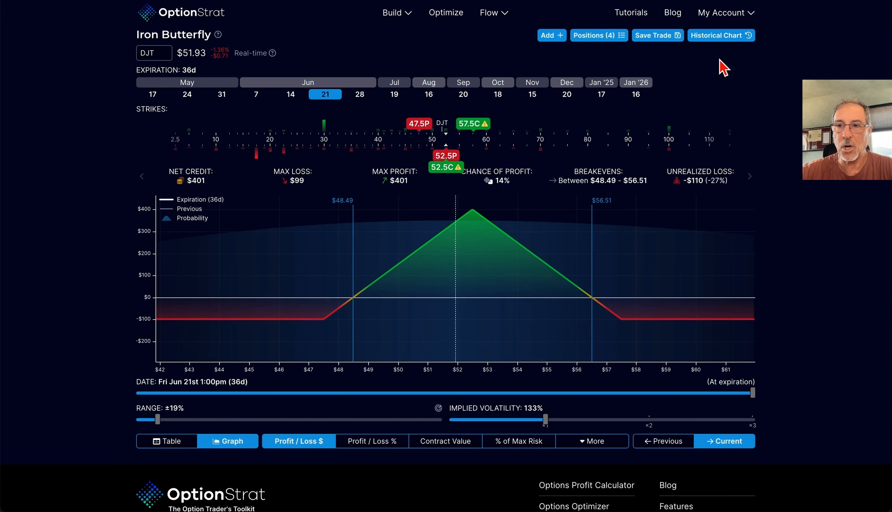
mouse_move(733, 47)
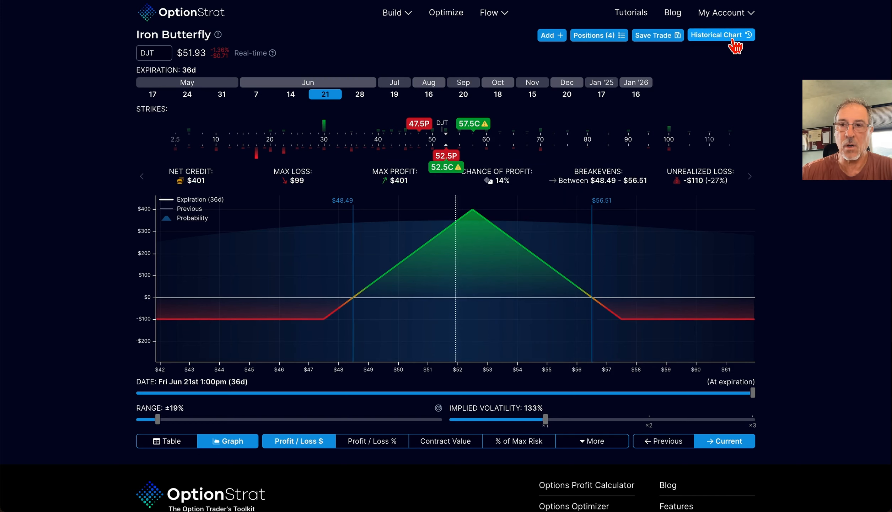
Show the one-day price history of the DJT iron butterfly with the underlying price.
left_click(720, 35)
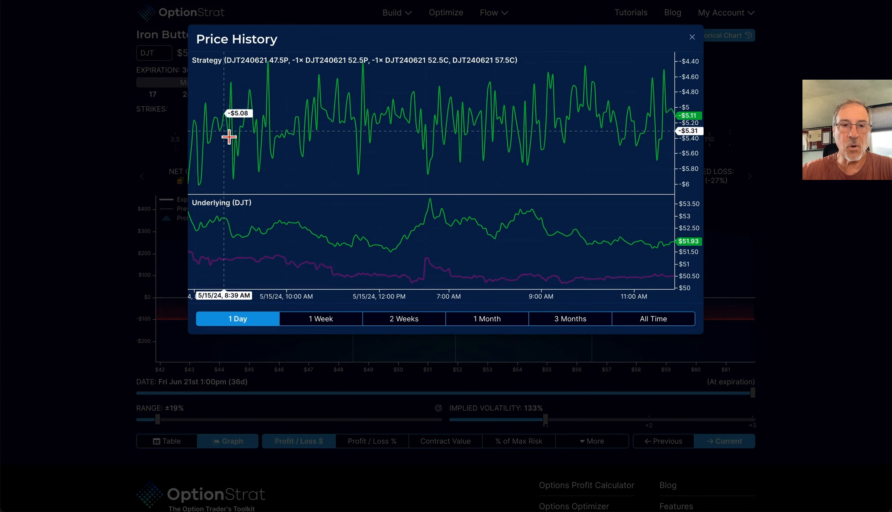
mouse_move(237, 94)
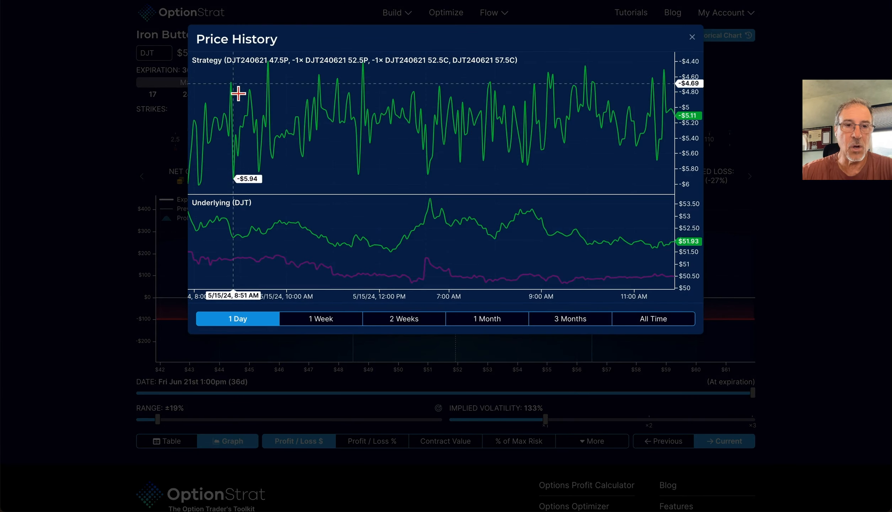
mouse_move(277, 135)
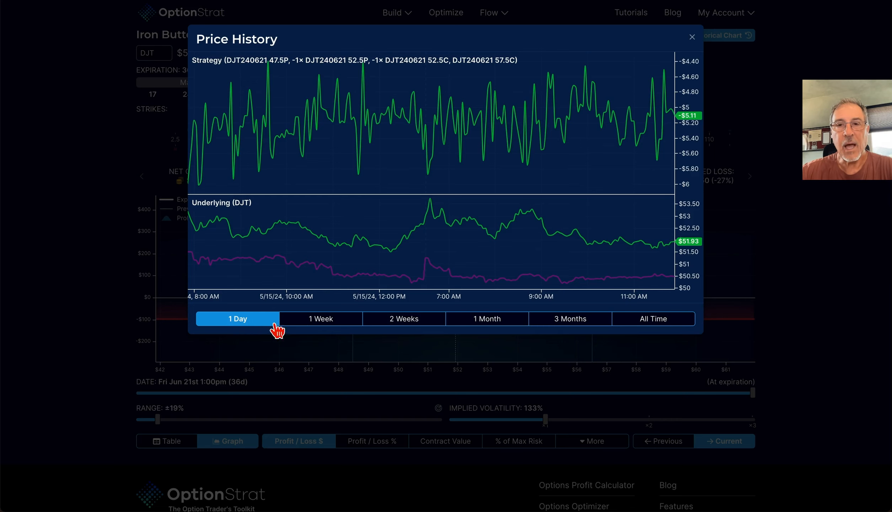
mouse_move(590, 172)
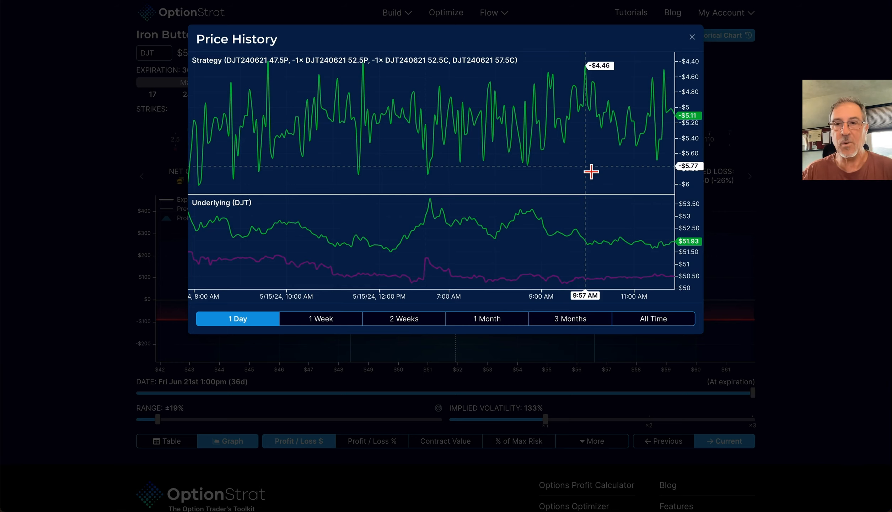
mouse_move(695, 130)
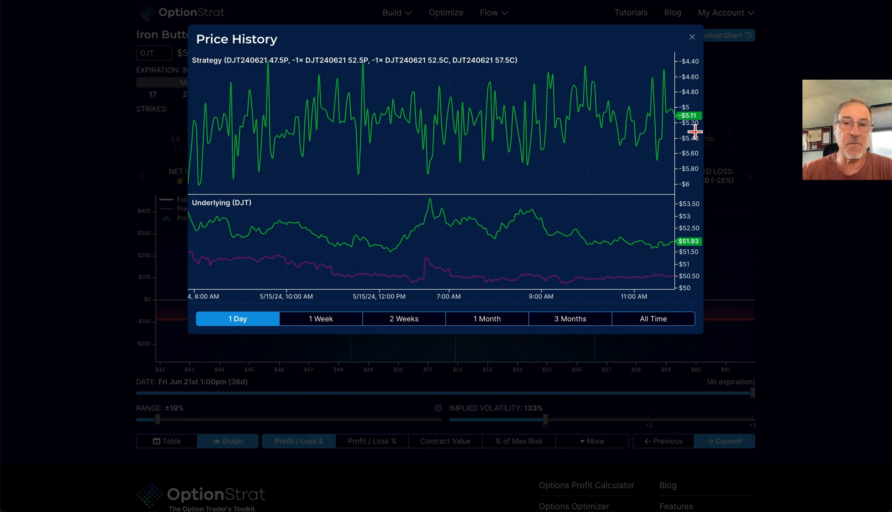
mouse_move(637, 186)
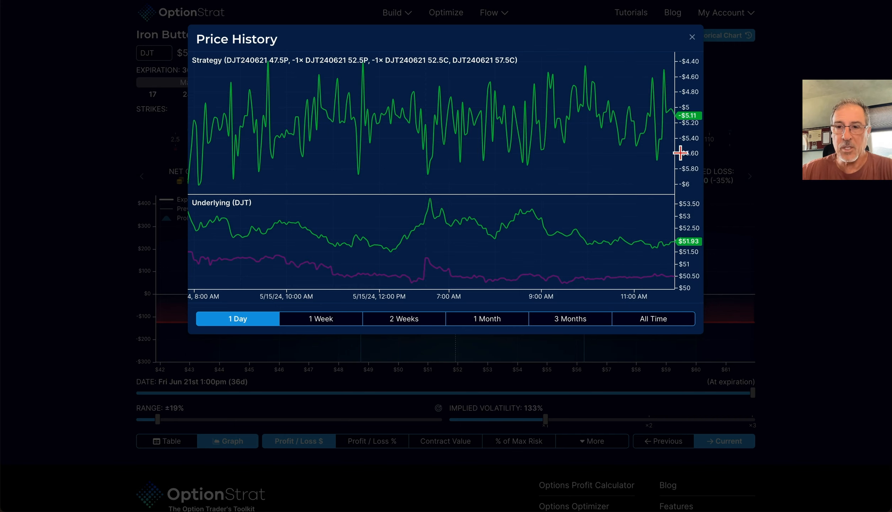
mouse_move(664, 166)
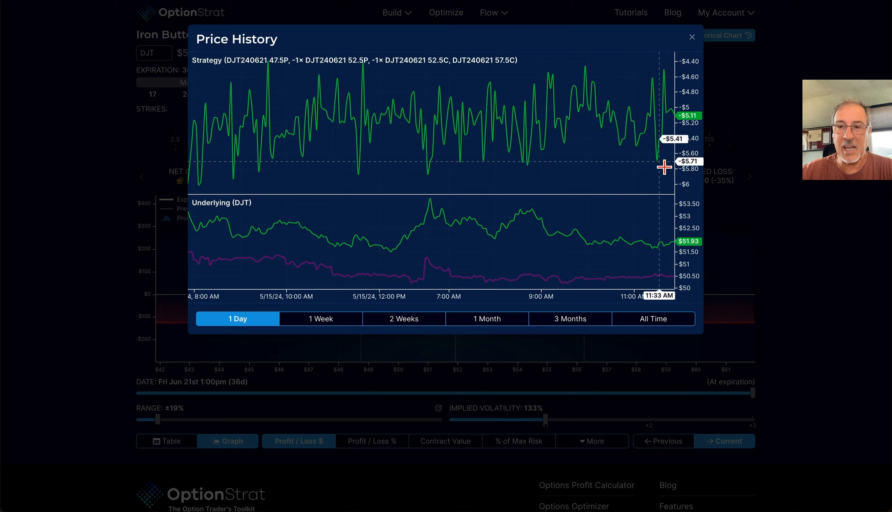
mouse_move(653, 136)
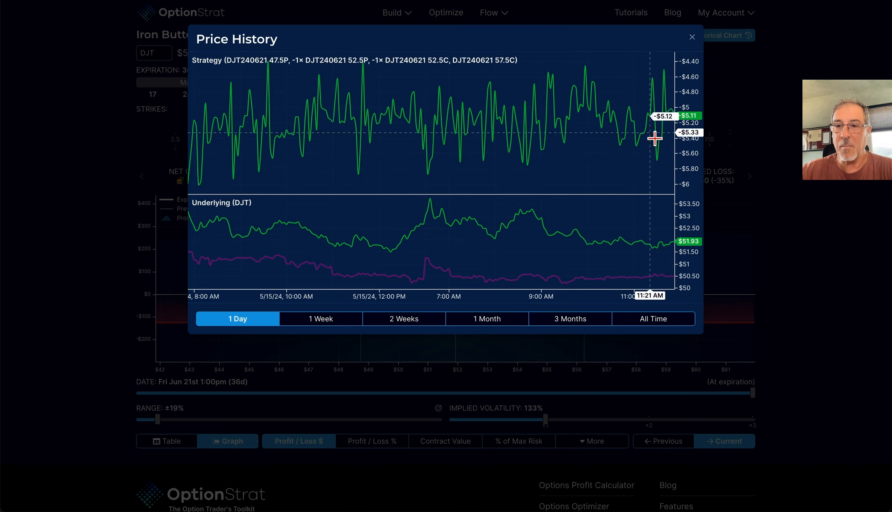
mouse_move(662, 167)
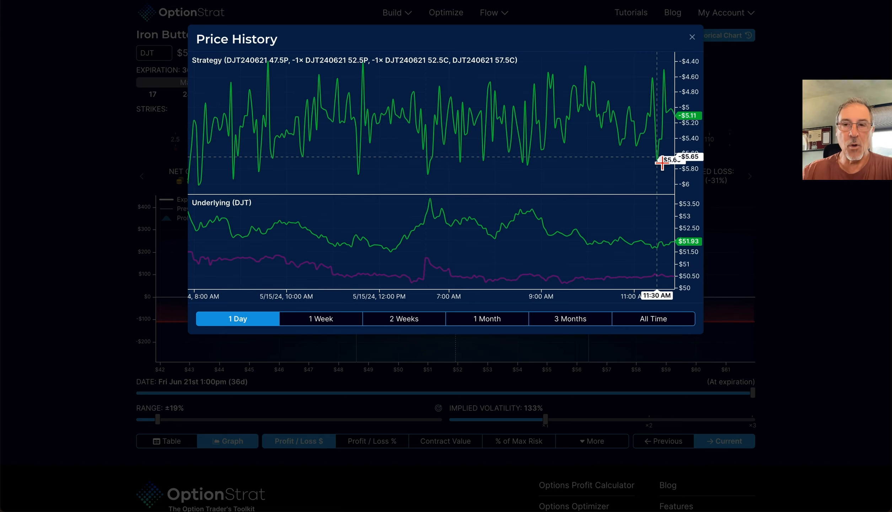
mouse_move(684, 132)
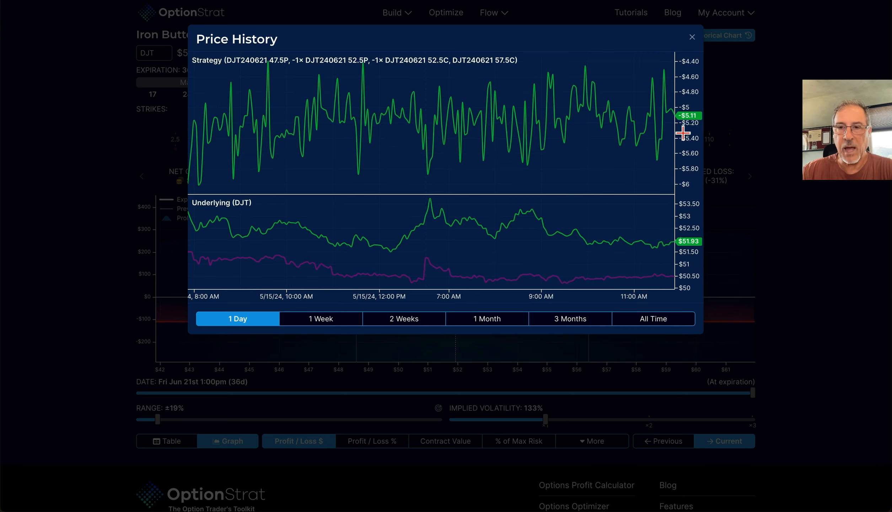
mouse_move(552, 96)
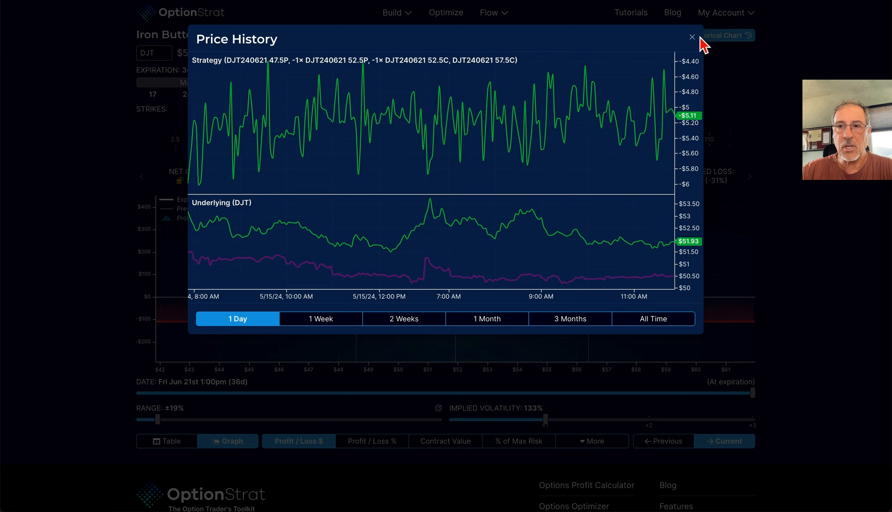
Close the DJT price history, revealing the AAPL 185/190/195 iron butterfly graph.
left_click(692, 36)
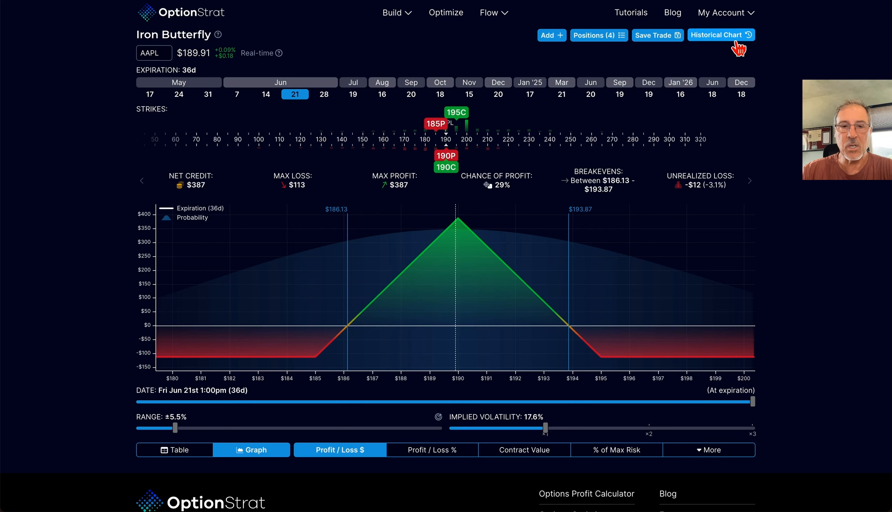
Review the AAPL iron butterfly's one-day price history, then close it.
left_click(721, 35)
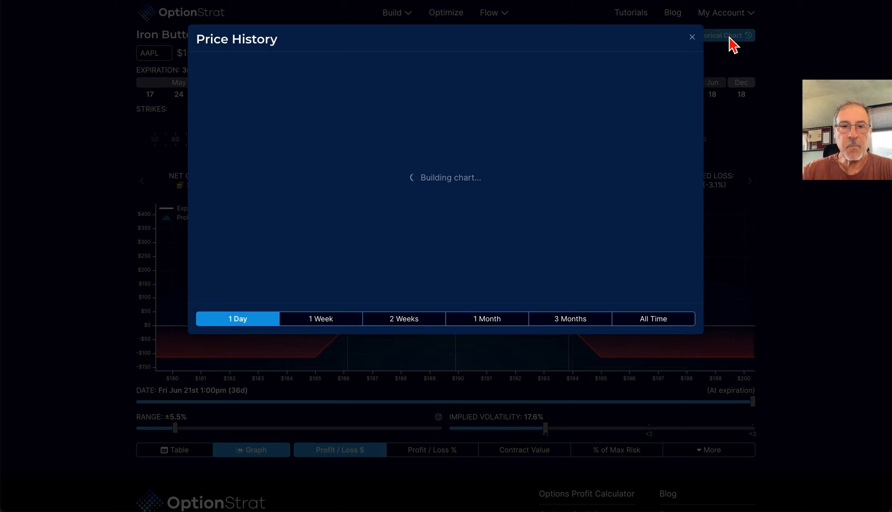
mouse_move(500, 202)
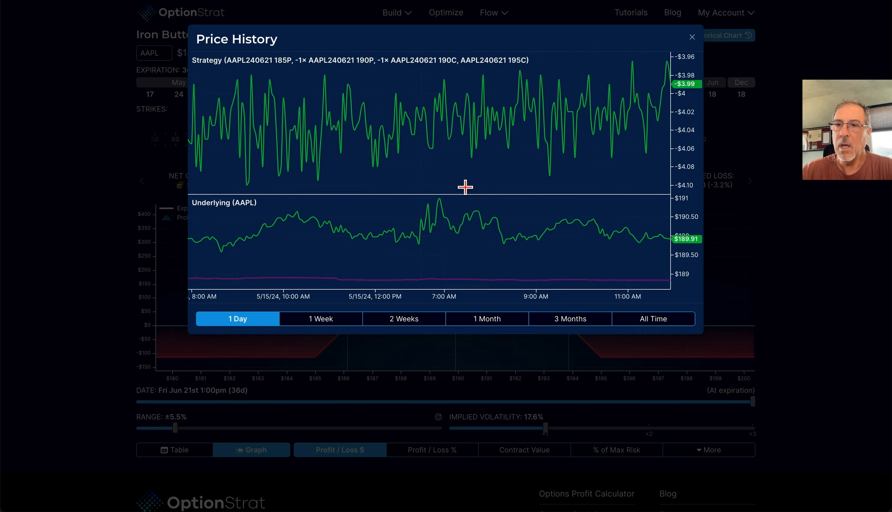
mouse_move(374, 117)
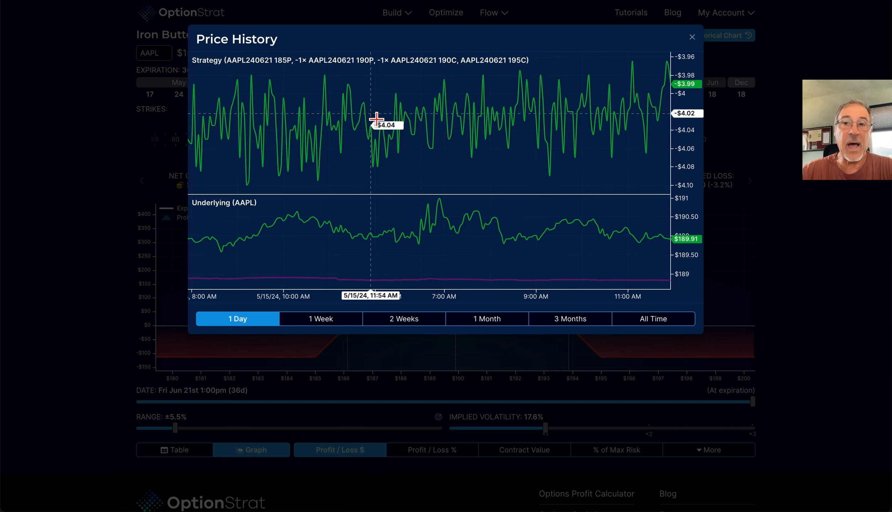
mouse_move(671, 122)
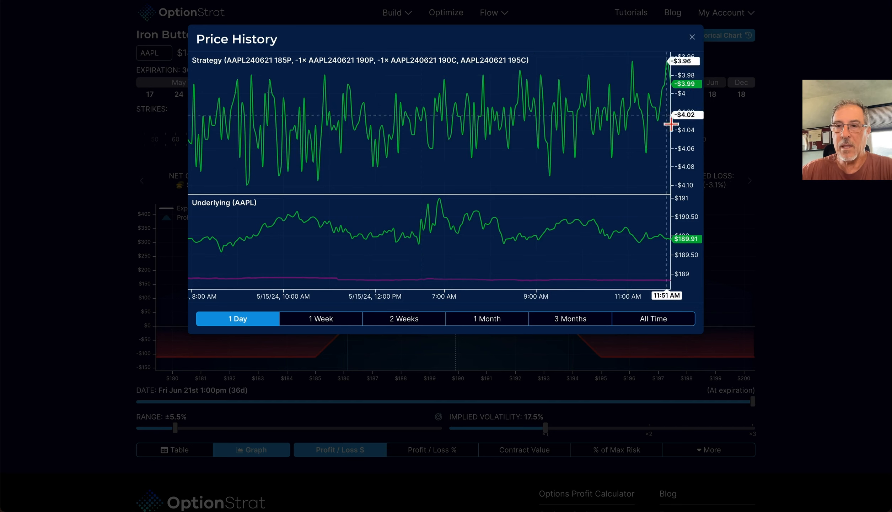
mouse_move(662, 158)
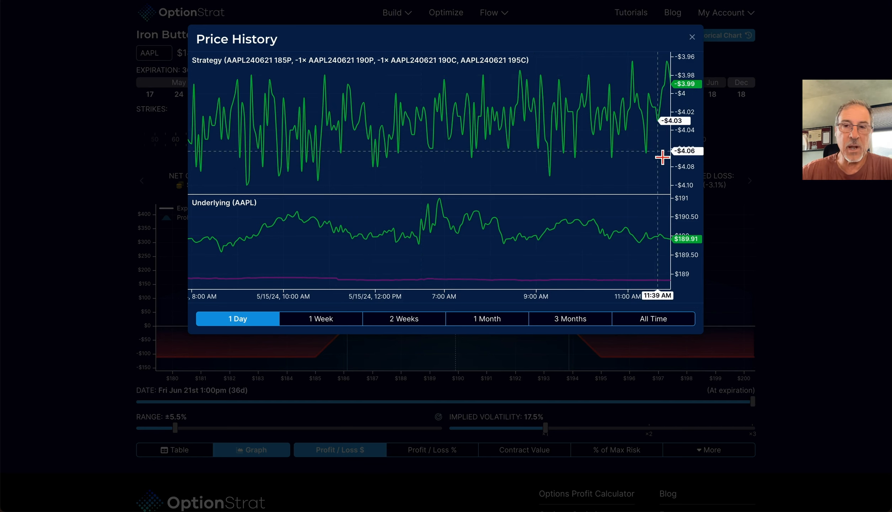
mouse_move(527, 128)
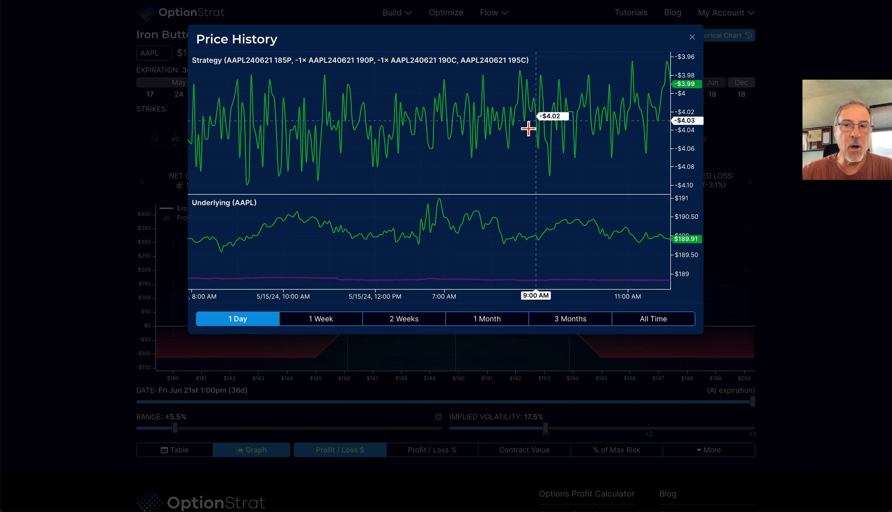
mouse_move(653, 141)
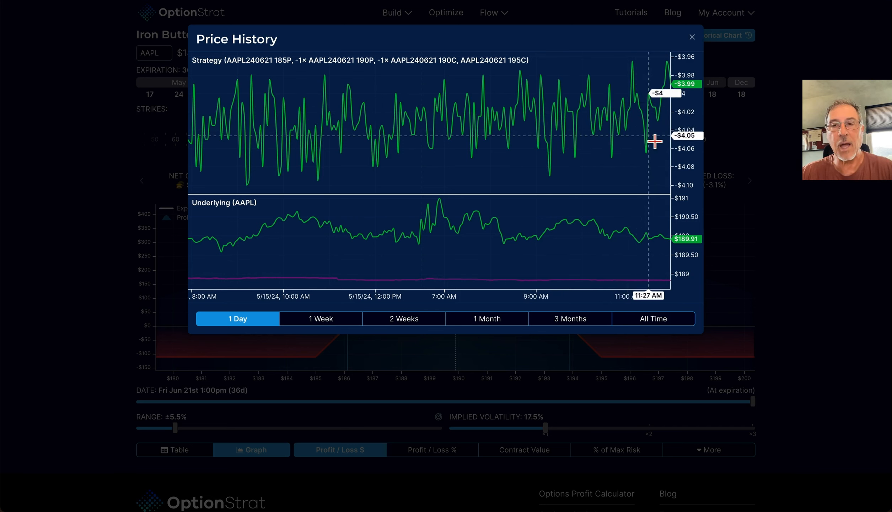
mouse_move(554, 188)
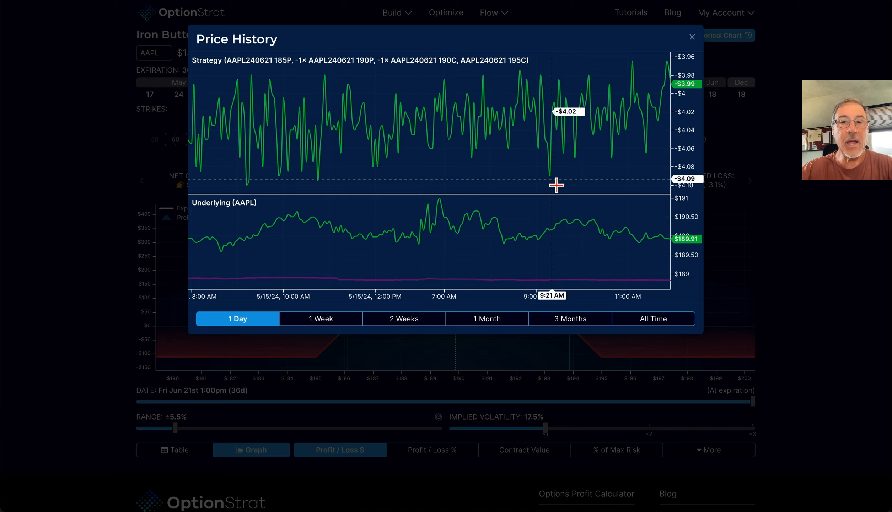
mouse_move(550, 185)
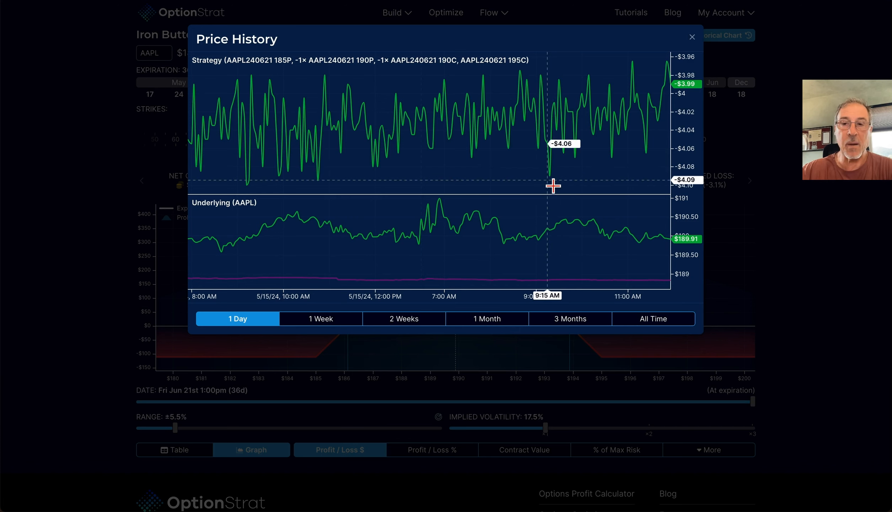
mouse_move(702, 50)
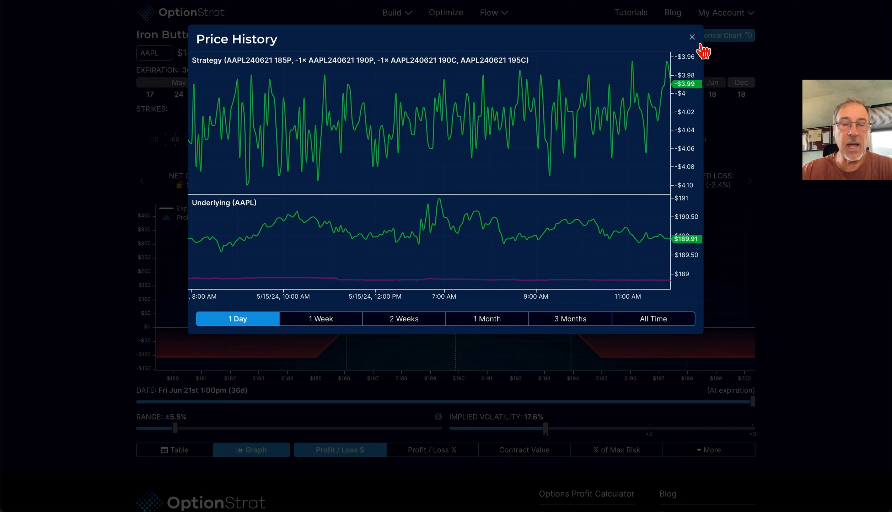
left_click(691, 36)
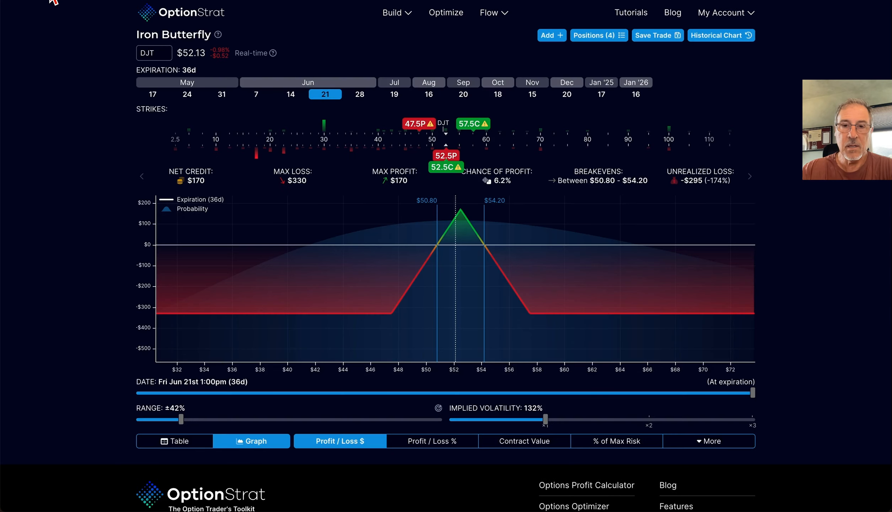
left_click(324, 93)
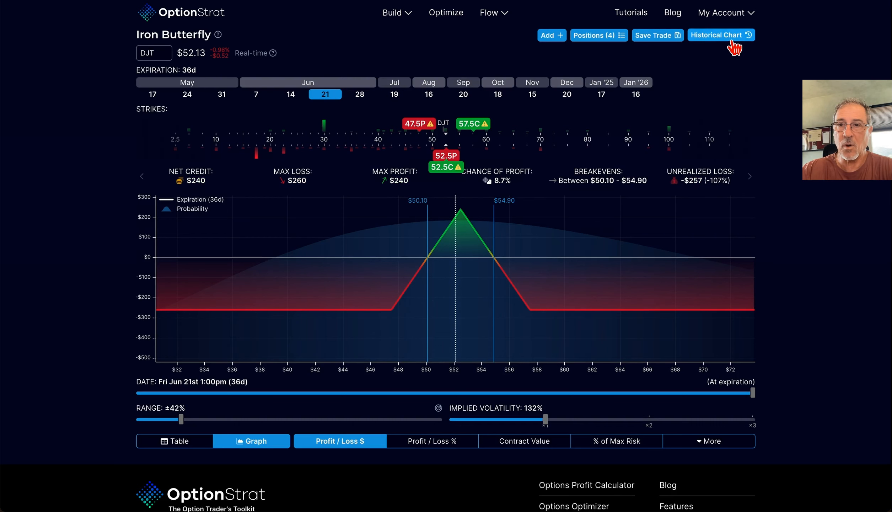
left_click(720, 34)
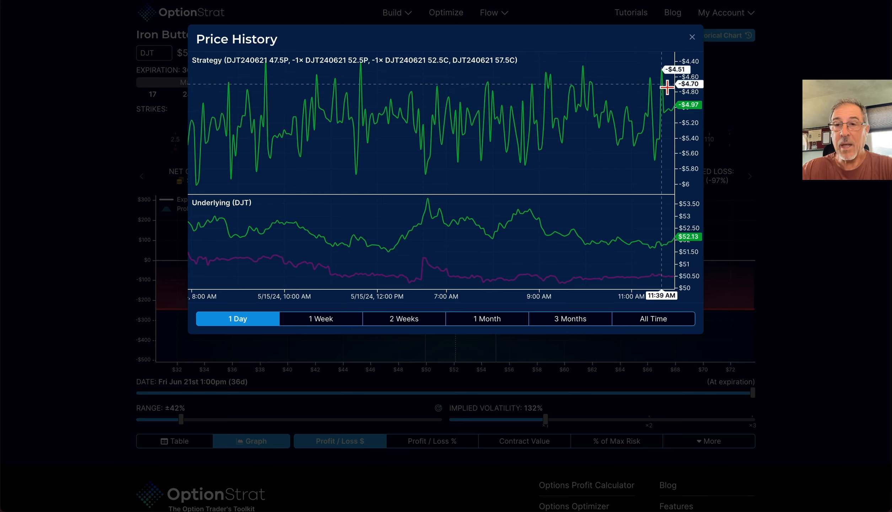
mouse_move(662, 137)
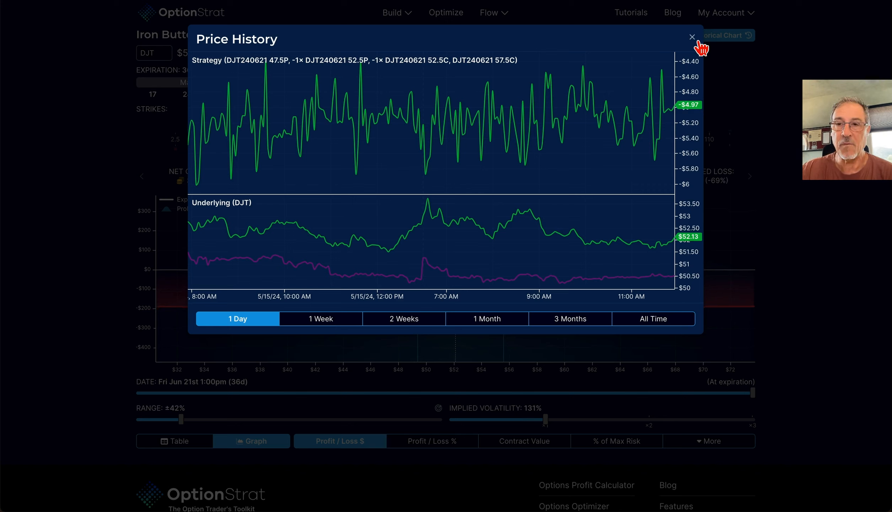
left_click(691, 36)
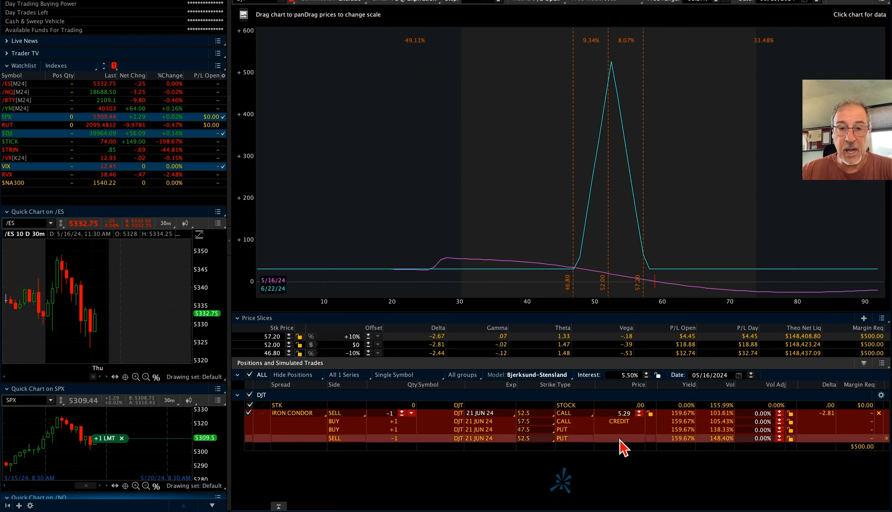
mouse_move(344, 292)
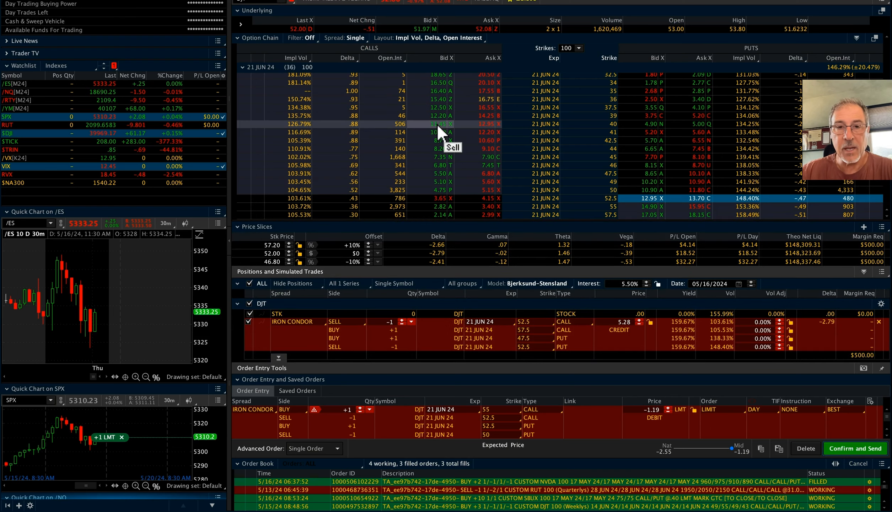
Scroll down to the DJT June 21 option chain and iron condor order ticket.
scroll("down", 3)
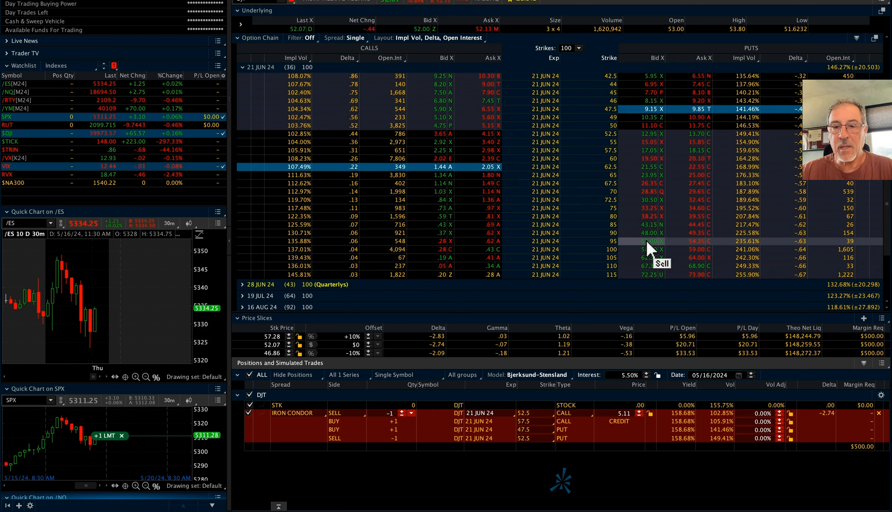
mouse_move(653, 188)
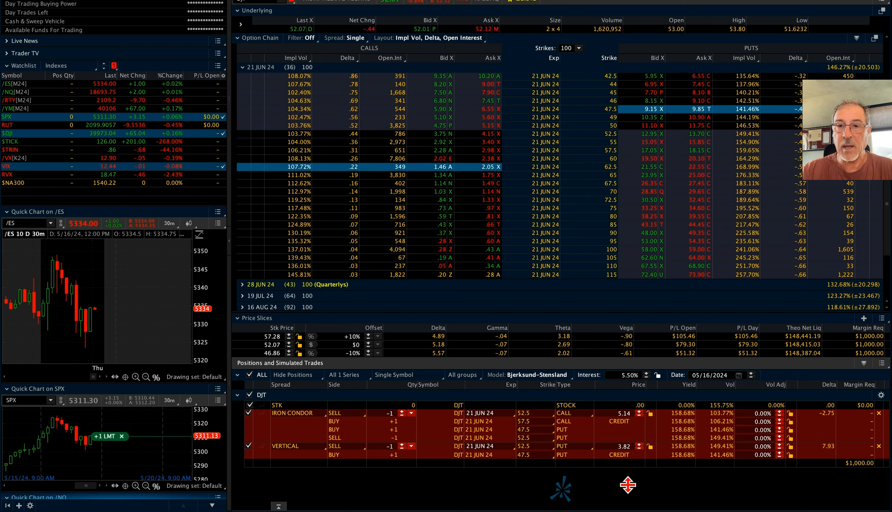
mouse_move(485, 141)
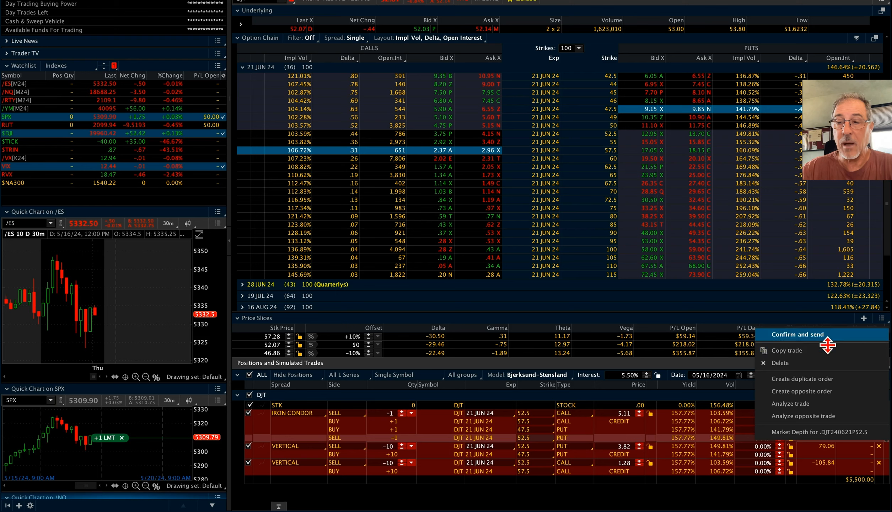
Confirm and send the DJT put credit spread, then the call credit spread order.
left_click(796, 334)
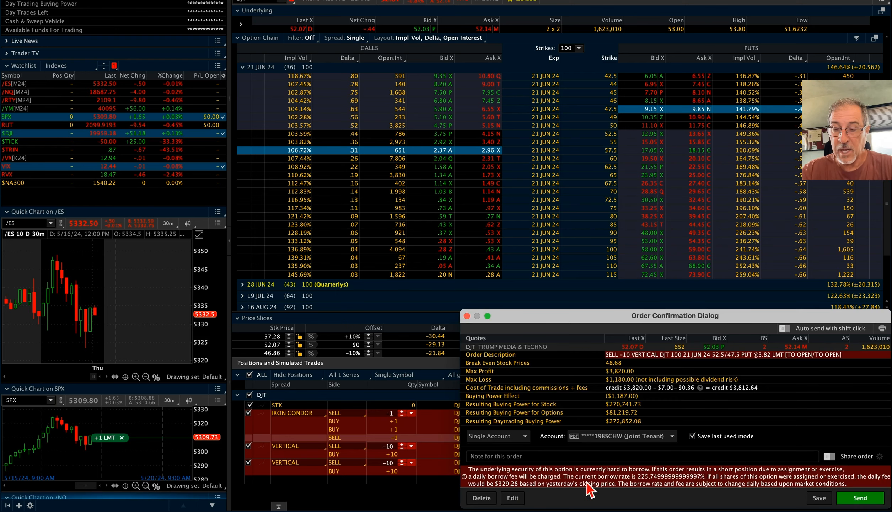
mouse_move(633, 486)
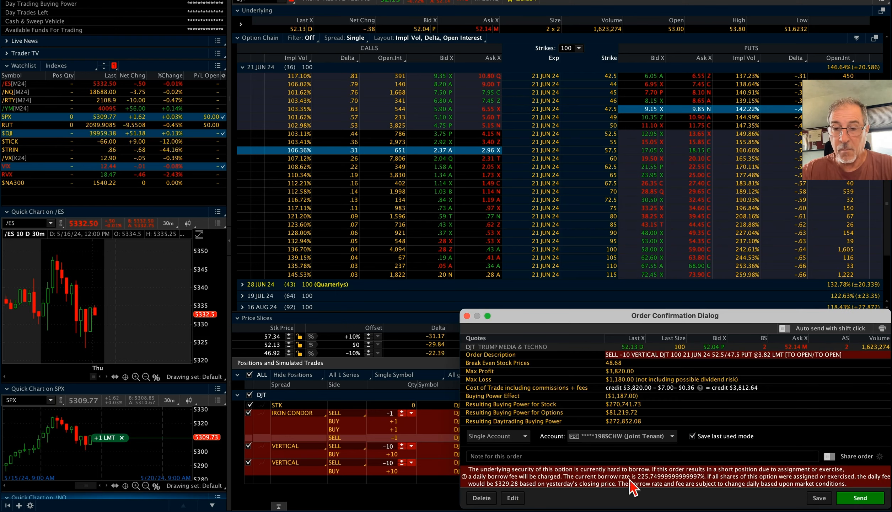
mouse_move(682, 483)
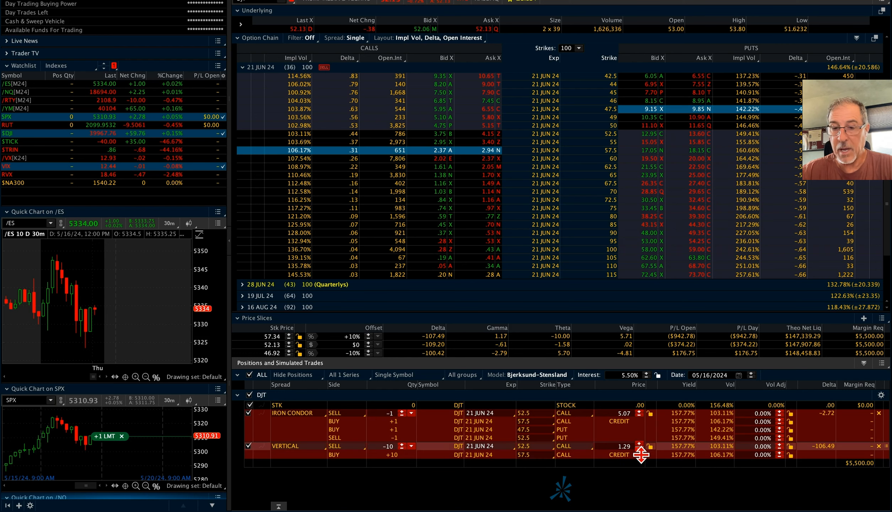
mouse_move(730, 459)
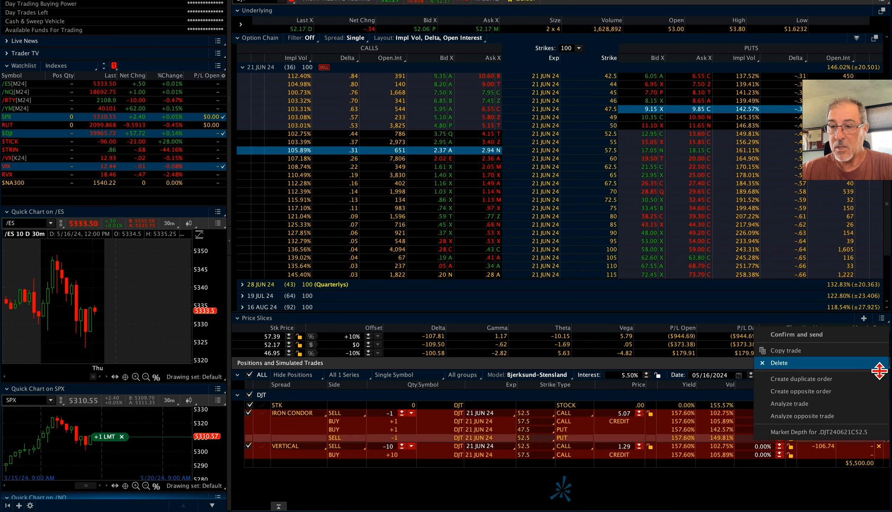
left_click(797, 334)
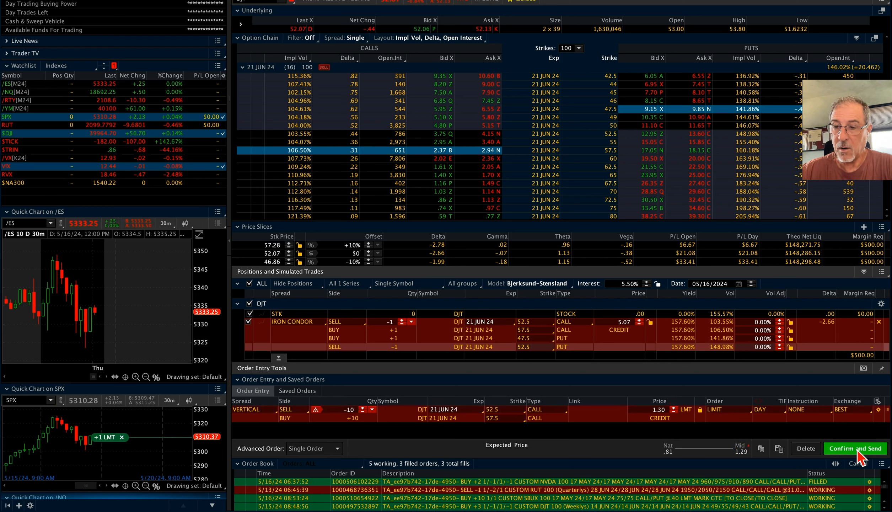
left_click(854, 448)
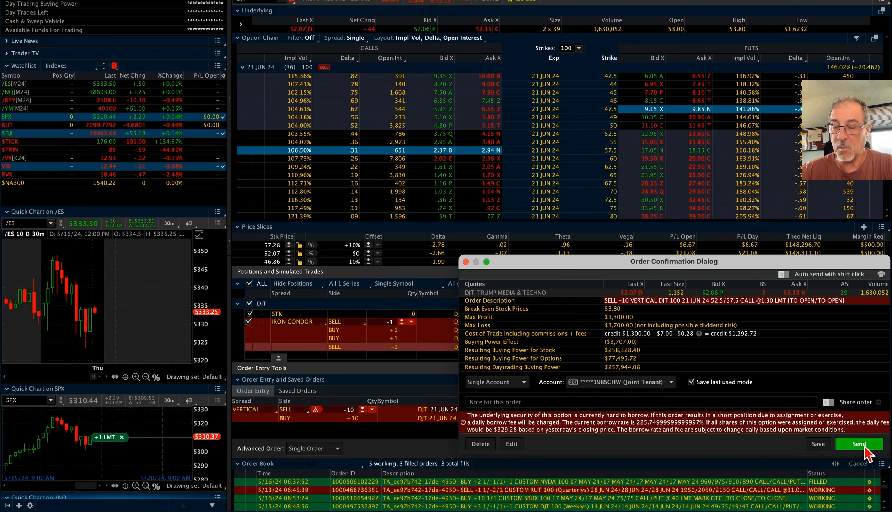
left_click(858, 445)
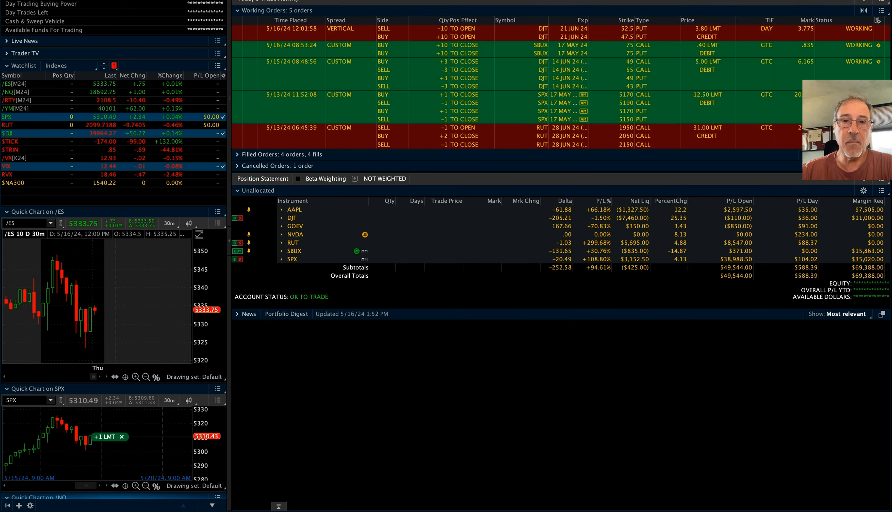
Replace the working DJT put spread at 3.77 so it fills.
left_click(238, 154)
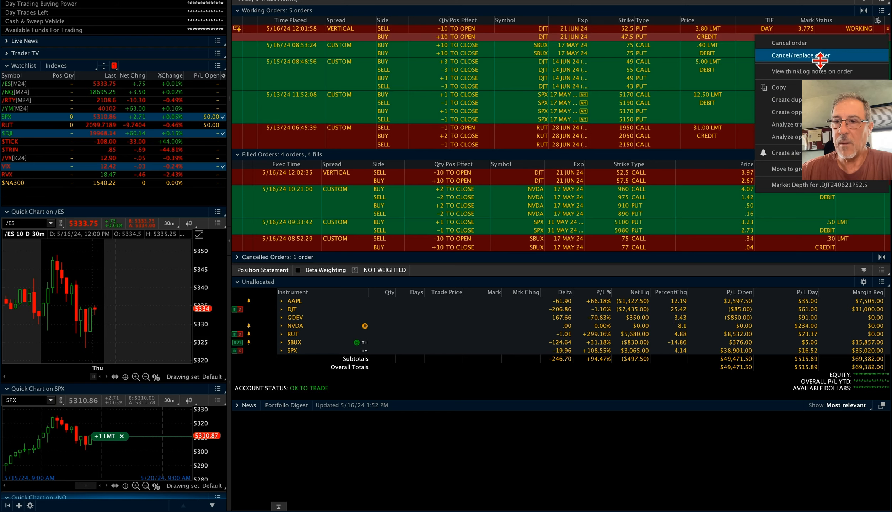
left_click(800, 56)
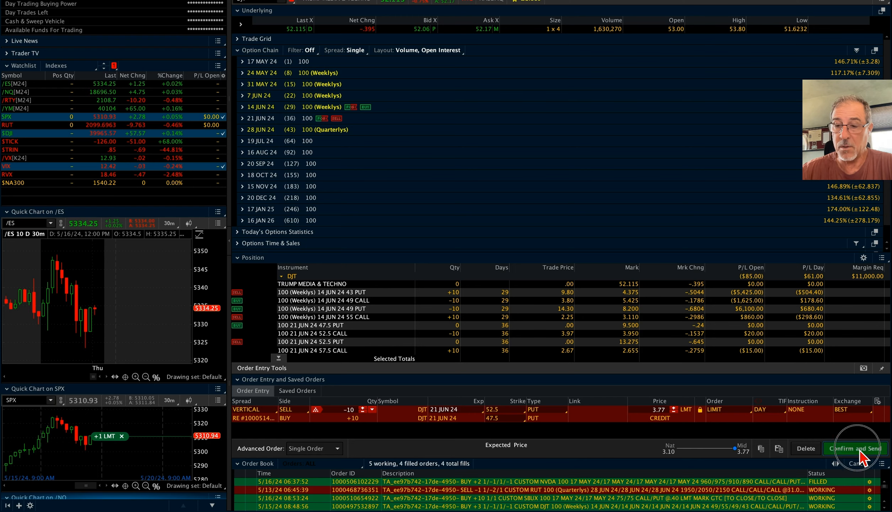
left_click(852, 448)
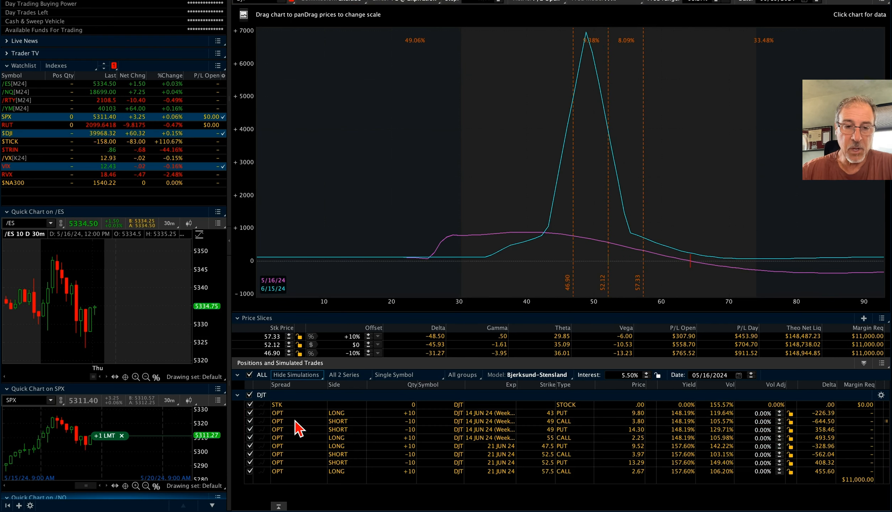
Exclude the 14 JUN 24 Weeklys series so only the June 21 iron butterfly P/L curve shows.
left_click(295, 374)
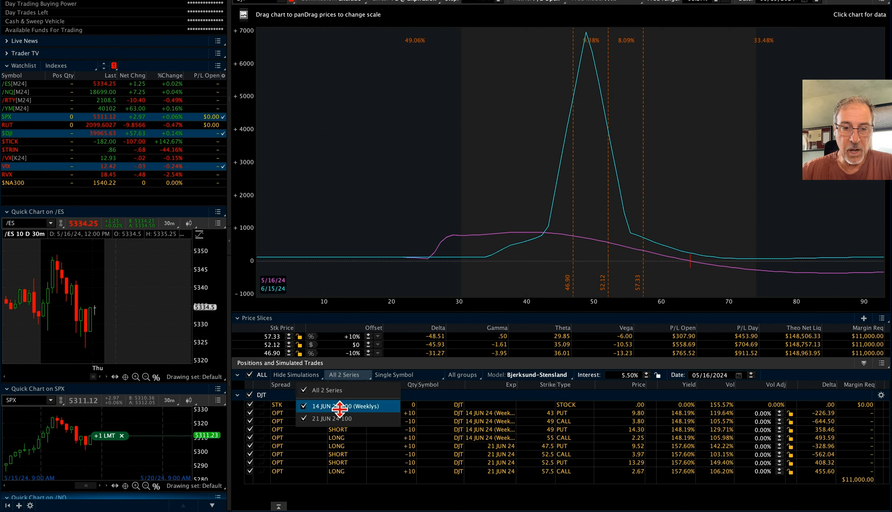
left_click(304, 405)
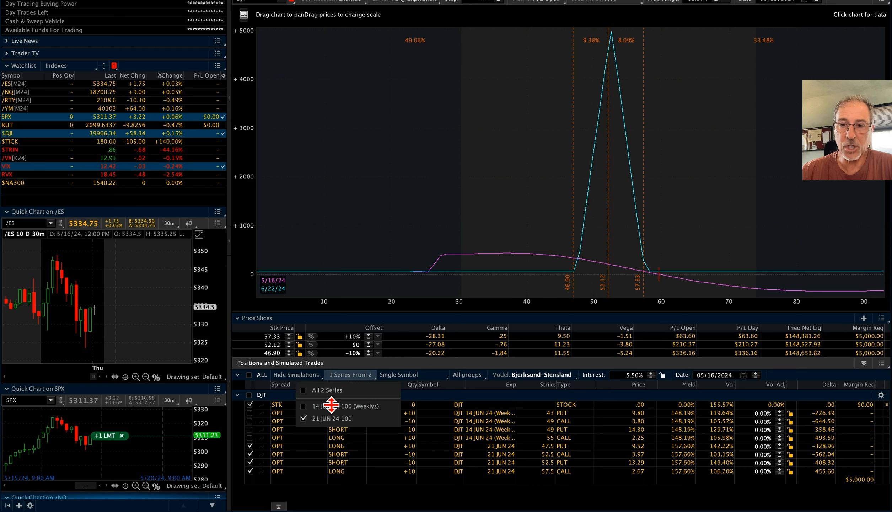
mouse_move(607, 278)
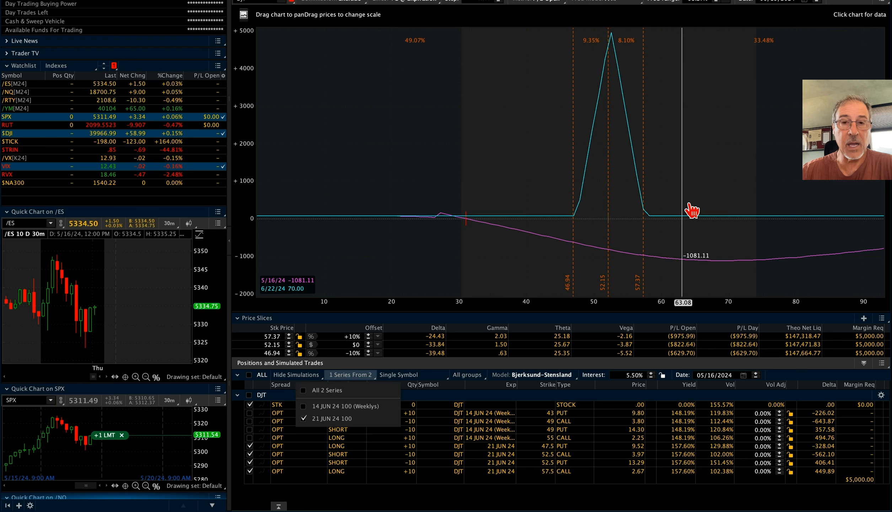
mouse_move(688, 206)
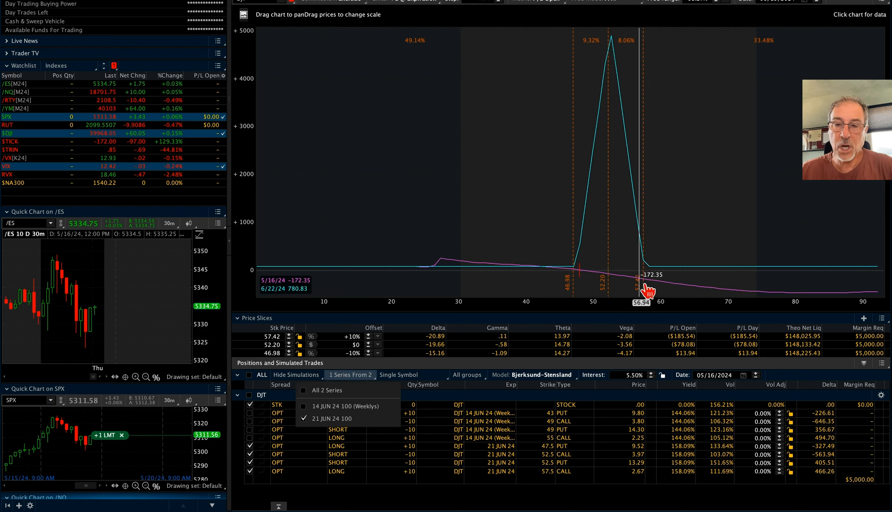
left_click_drag(642, 290, 607, 290)
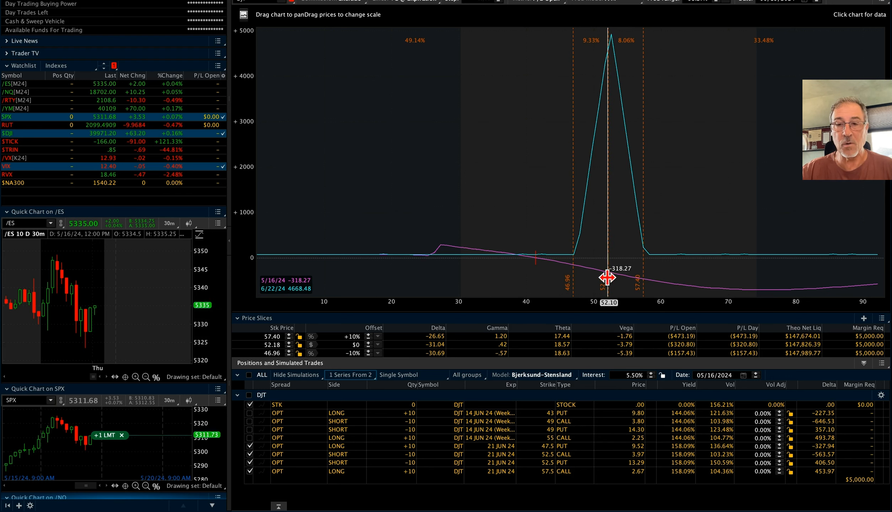
mouse_move(544, 270)
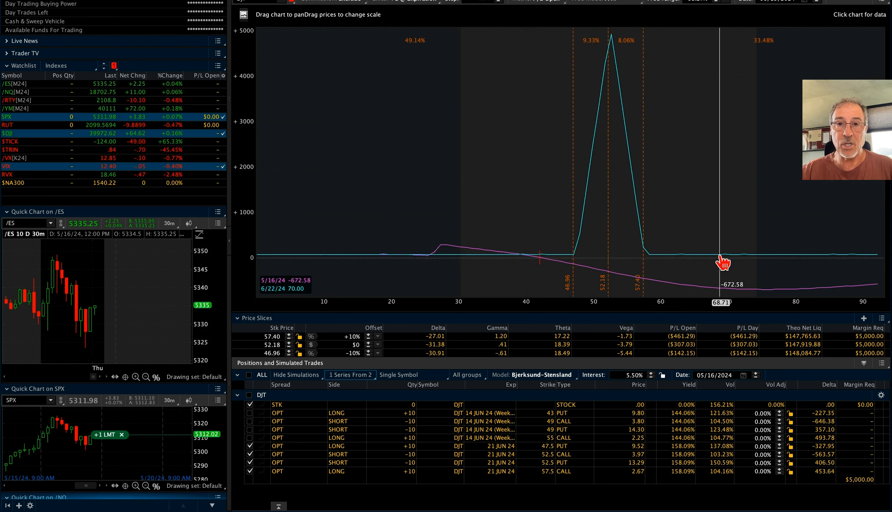
mouse_move(491, 149)
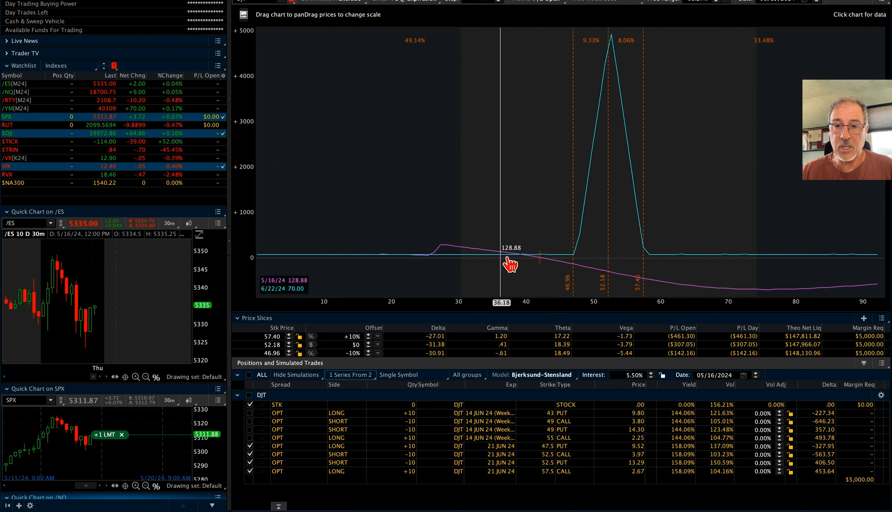
mouse_move(723, 232)
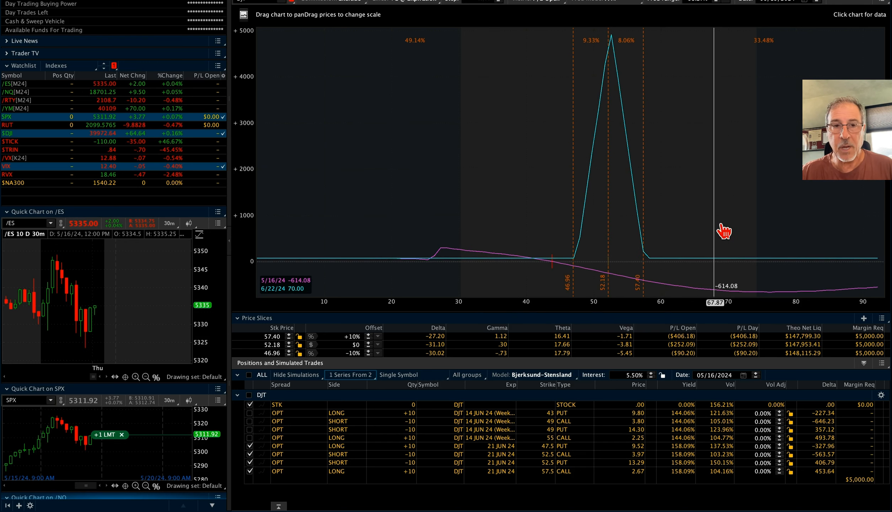
mouse_move(752, 262)
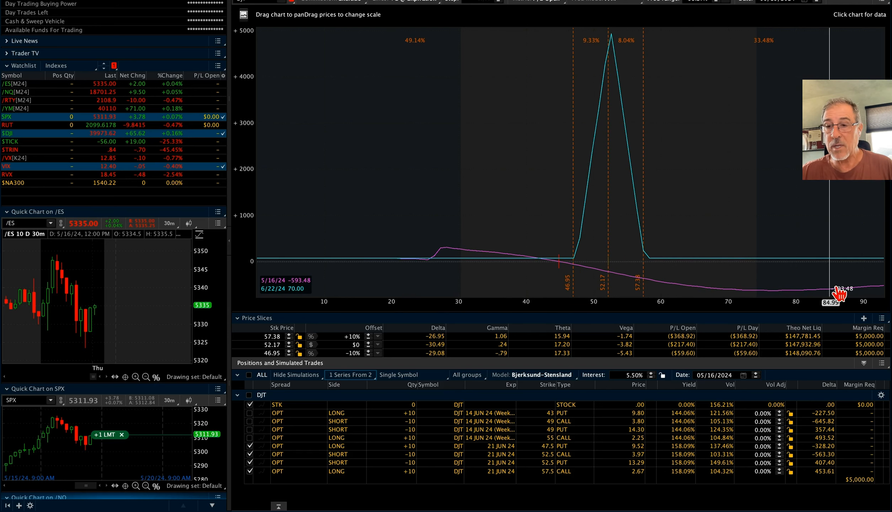
mouse_move(784, 294)
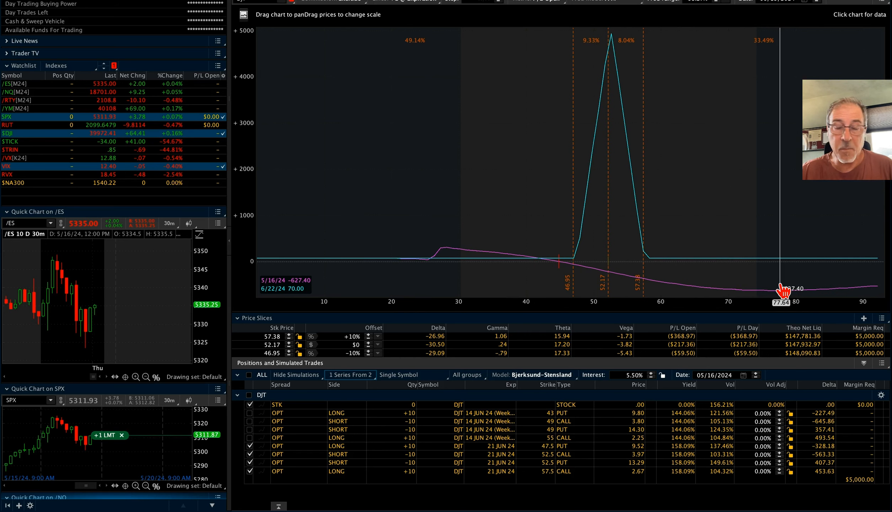